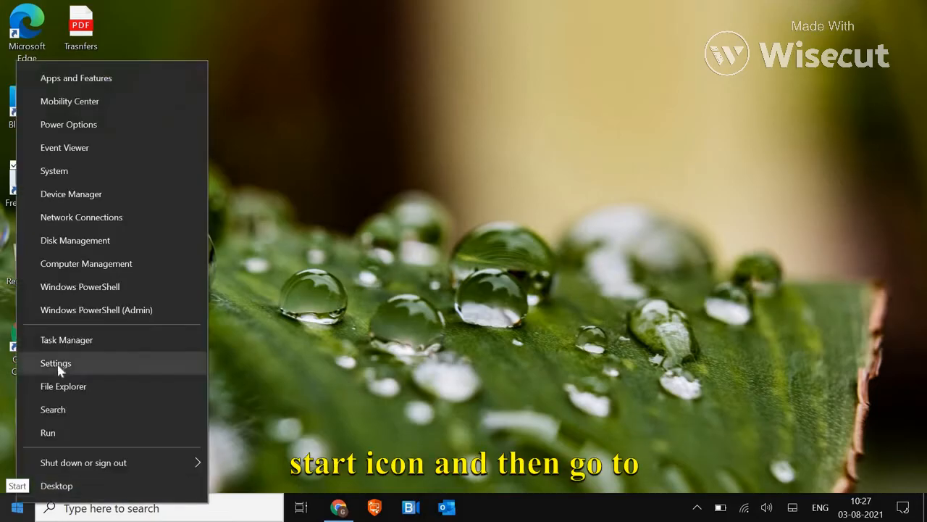
Step: Open Device Manager and select Intel(R) UHD Graphics under Display adapters
left_click(71, 193)
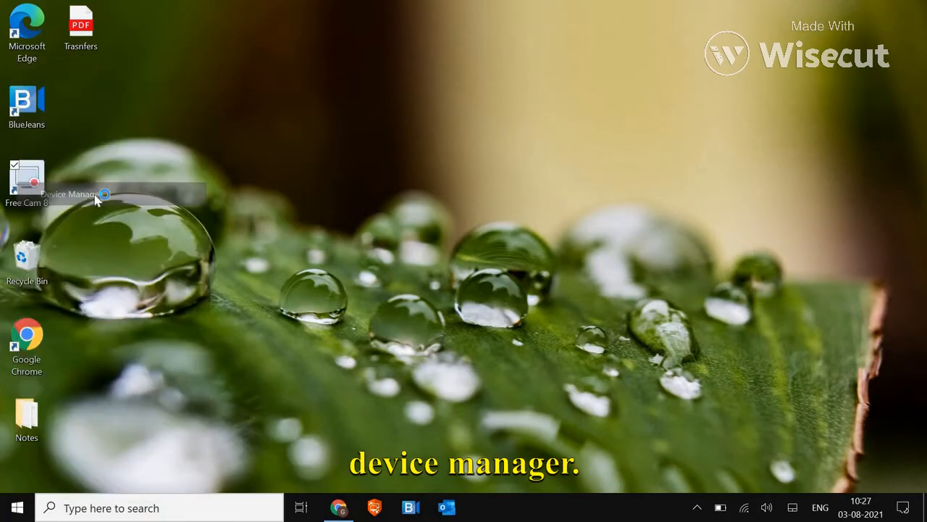
double_click(27, 177)
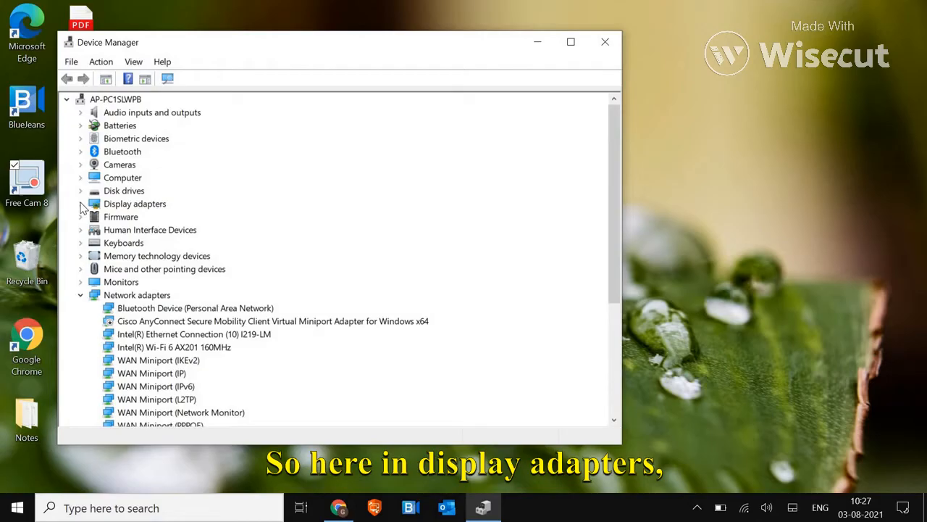
left_click(80, 203)
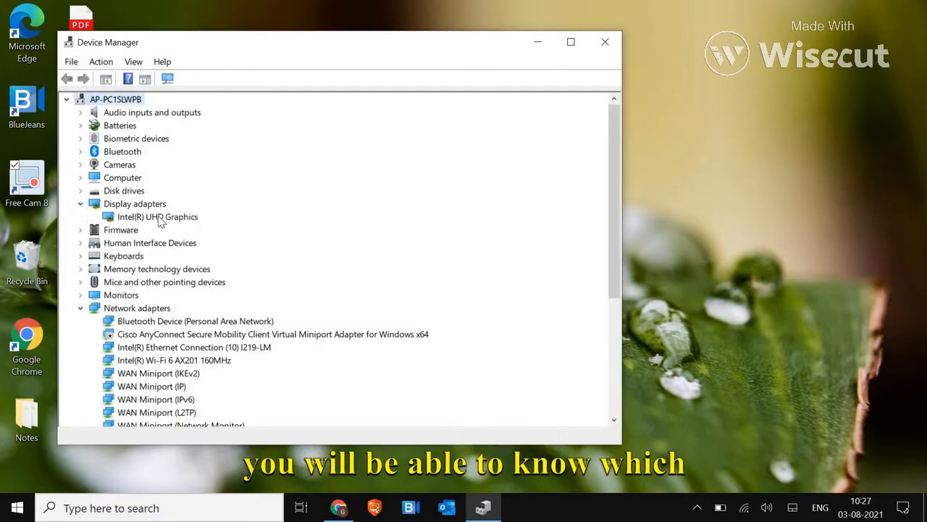
left_click(158, 216)
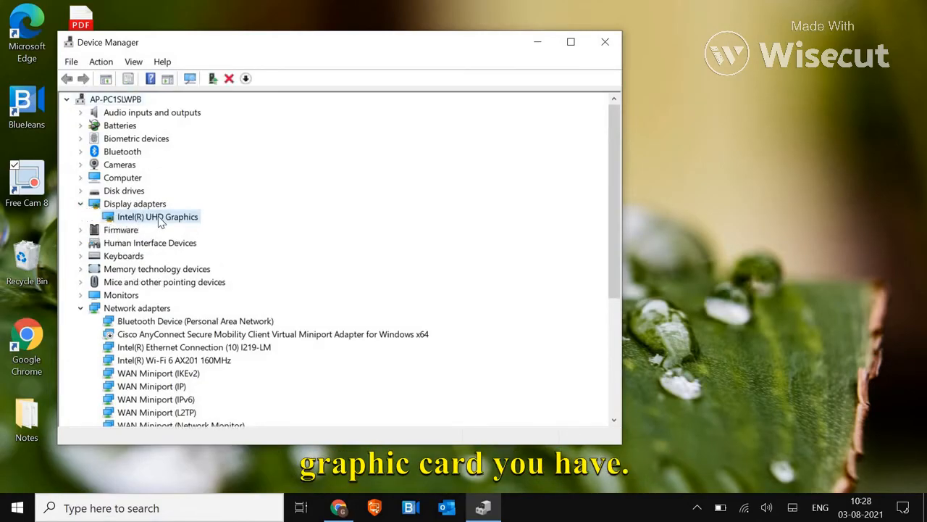
Step: Search automatically for an Intel(R) UHD Graphics driver update, confirming the best driver is installed
right_click(157, 216)
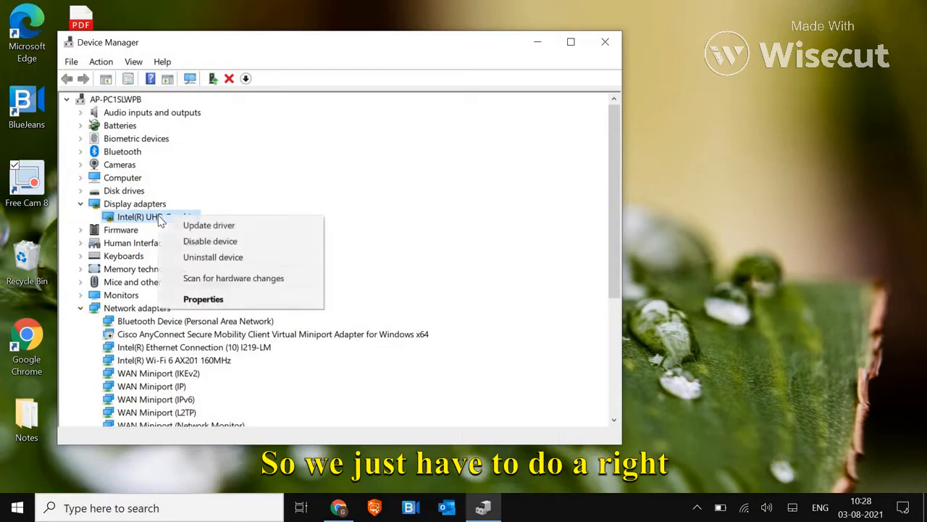
left_click(208, 225)
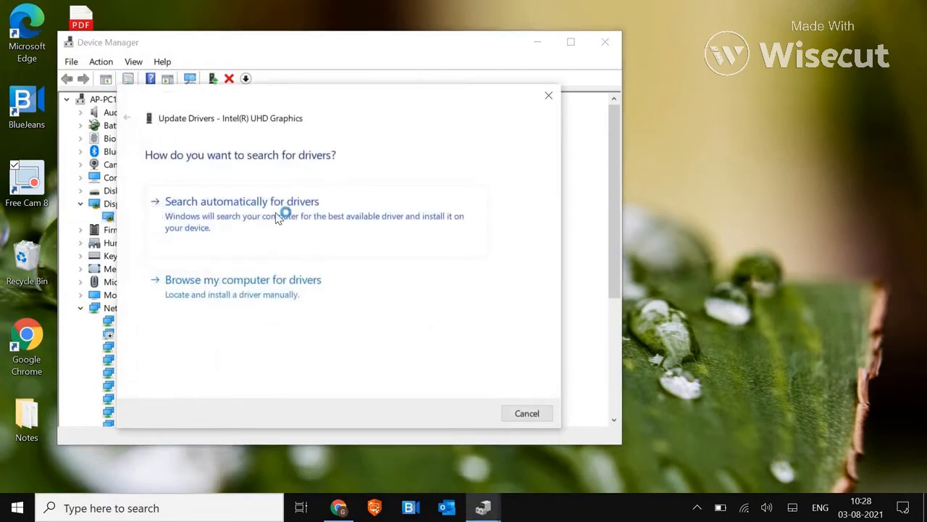
left_click(241, 201)
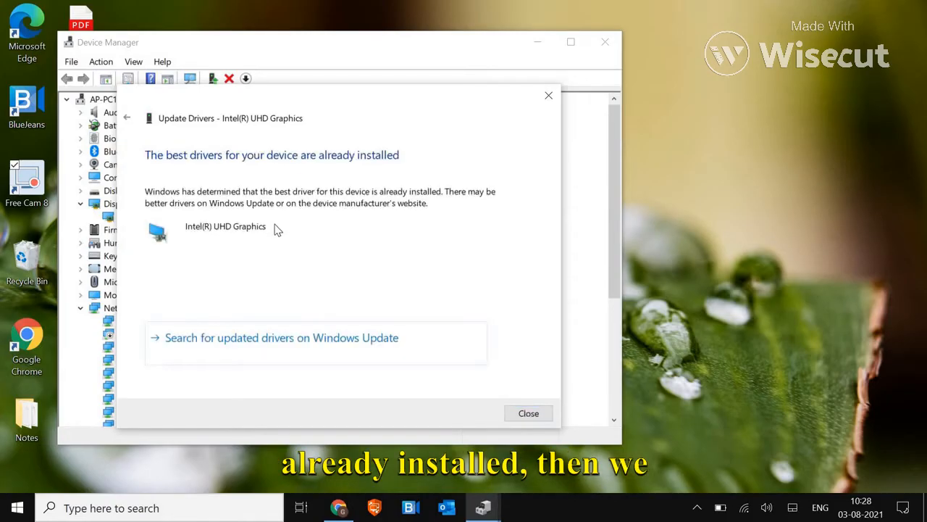
mouse_move(346, 346)
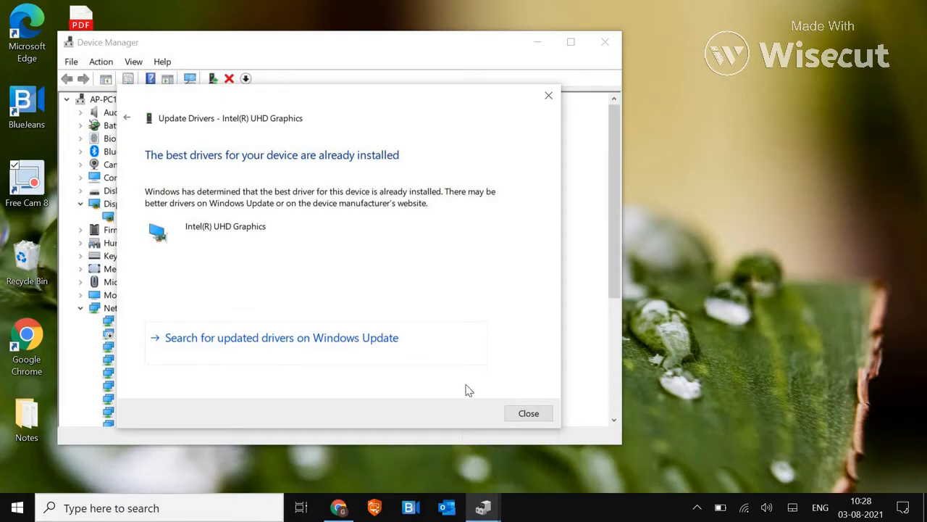
left_click(528, 413)
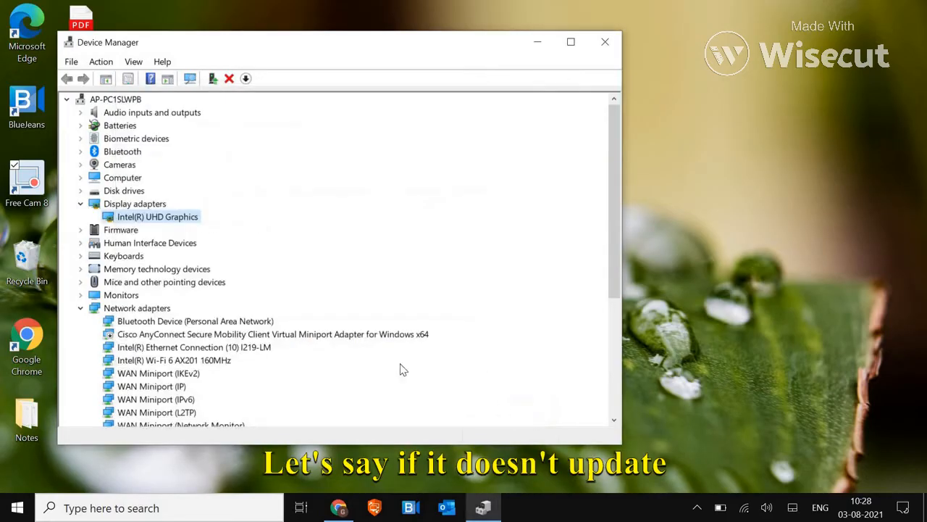
Step: Check the Intel(R) UHD Graphics driver (27.20.100.9320, 07-04-2021), then go to Intel's support page
right_click(158, 216)
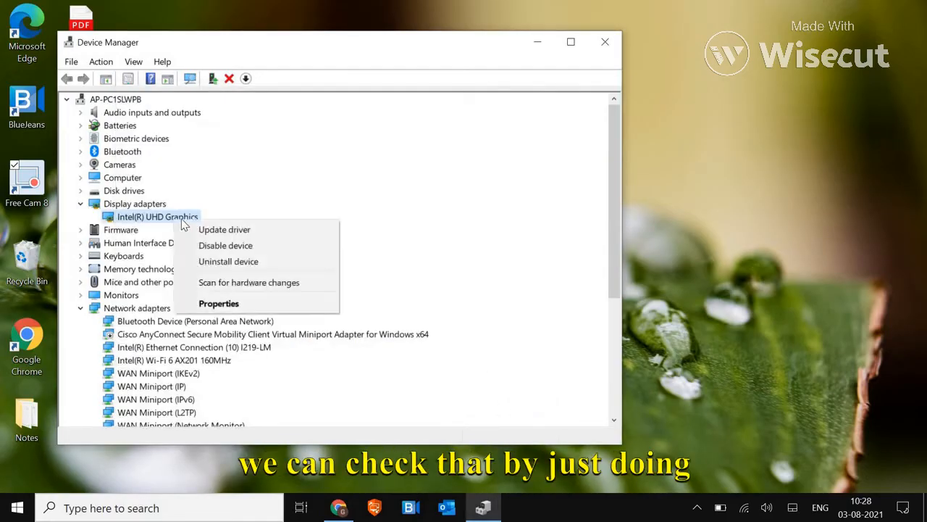
mouse_move(219, 303)
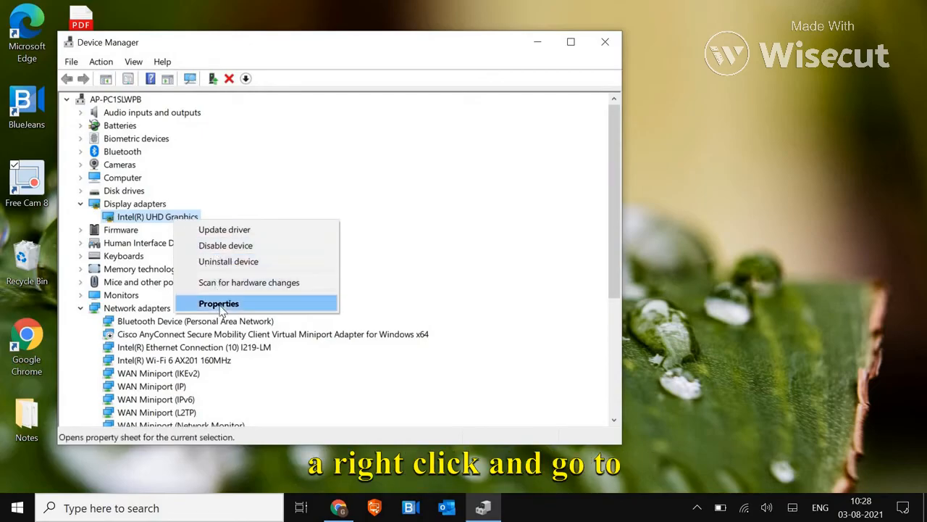
left_click(219, 303)
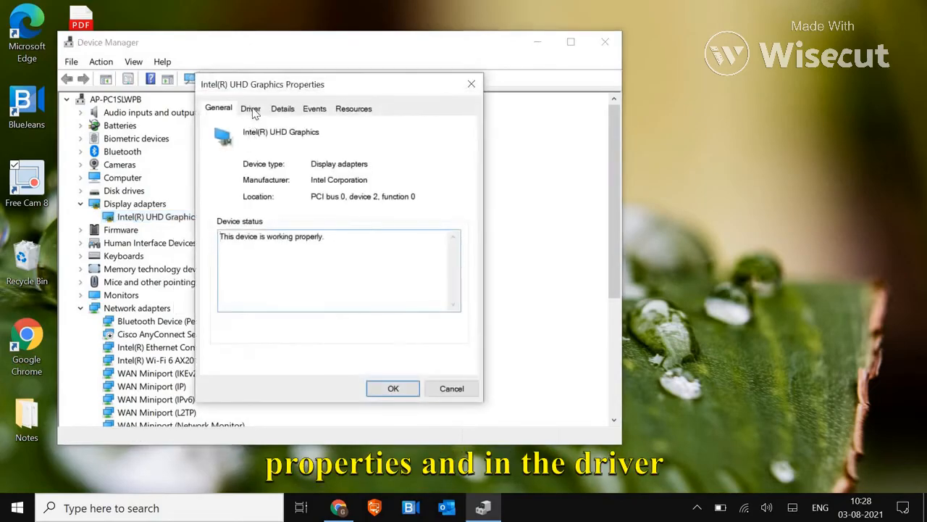
left_click(250, 107)
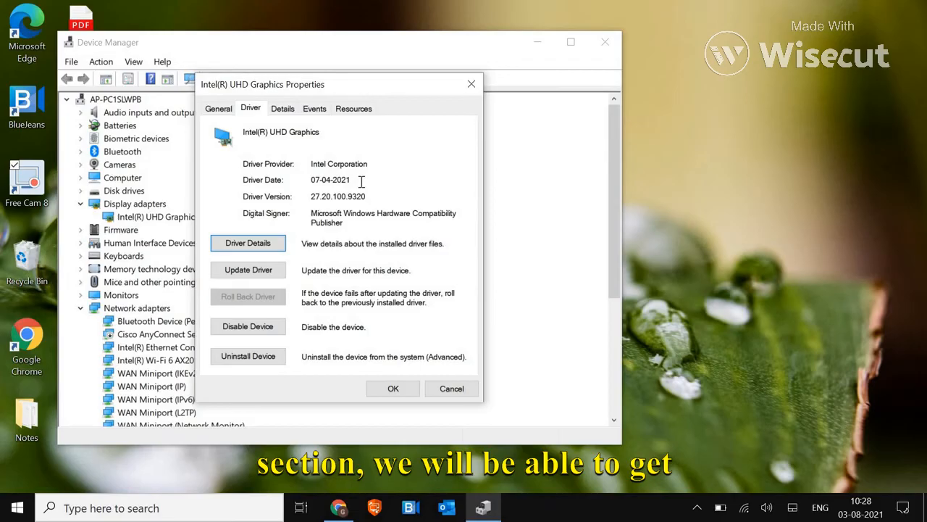
double_click(330, 180)
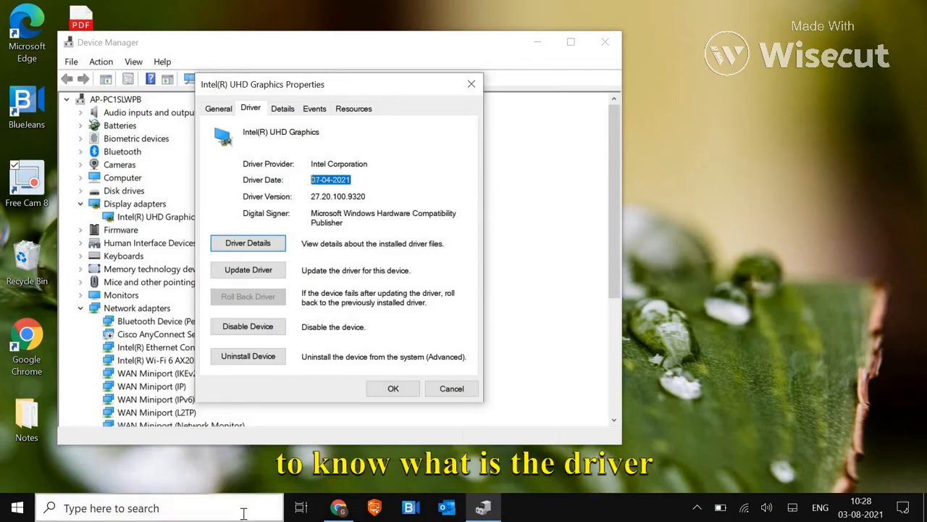
mouse_move(451, 388)
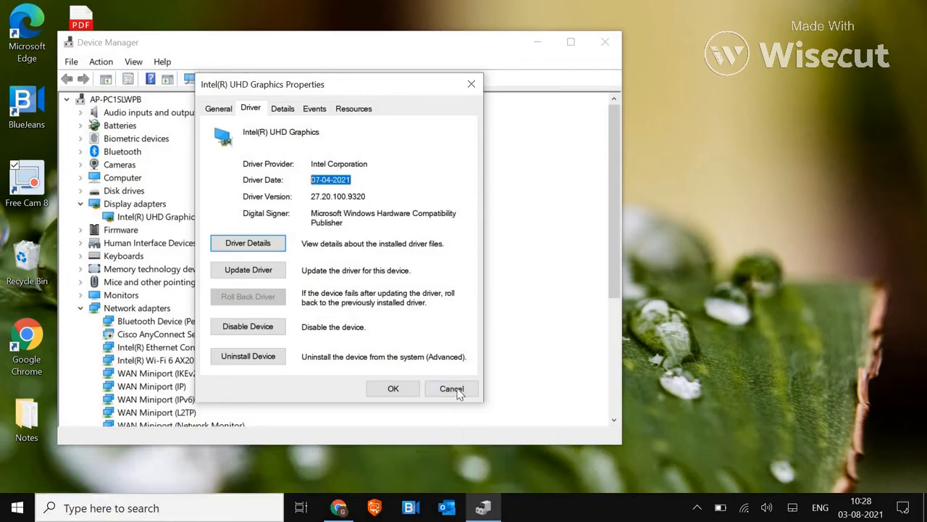
left_click(451, 388)
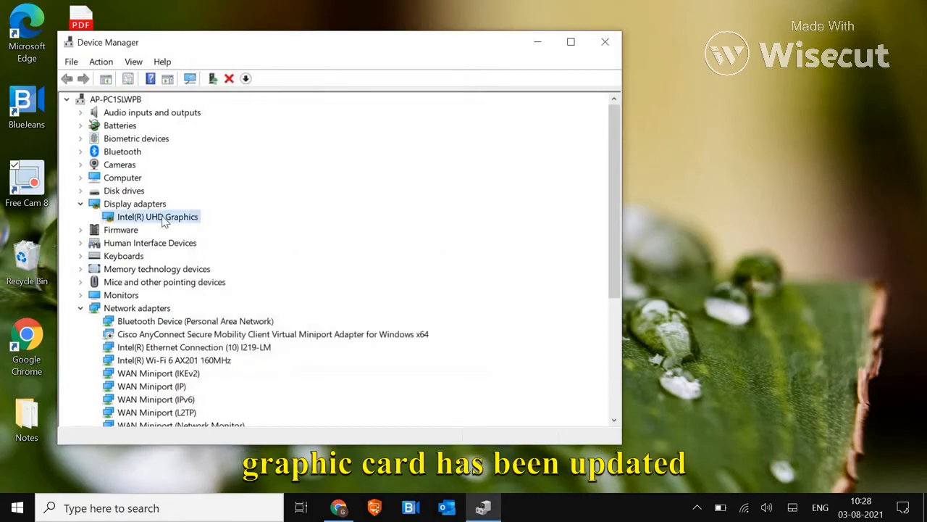
left_click(605, 41)
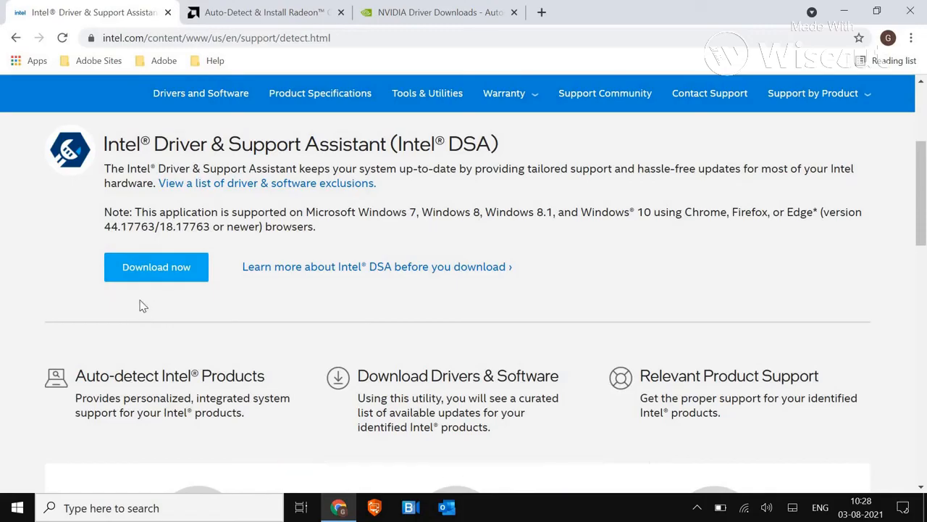
mouse_move(156, 271)
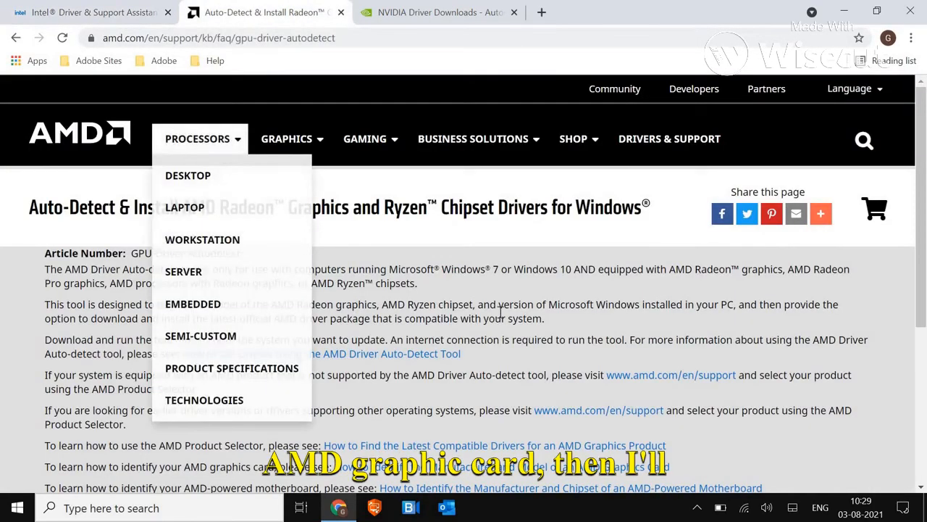
Step: Open AMD's Driver Auto-Detect Tool guide, then show NVIDIA's Driver Downloads page
scroll("down", 3)
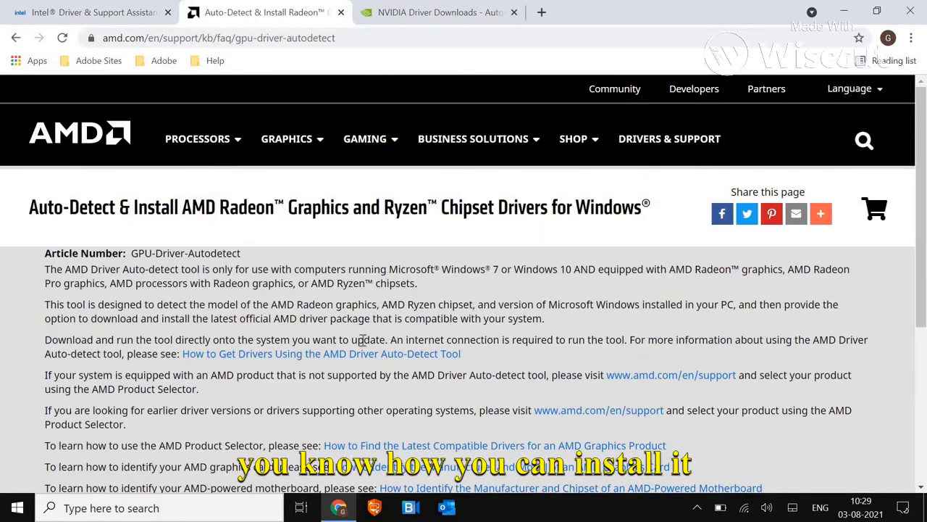
mouse_move(375, 358)
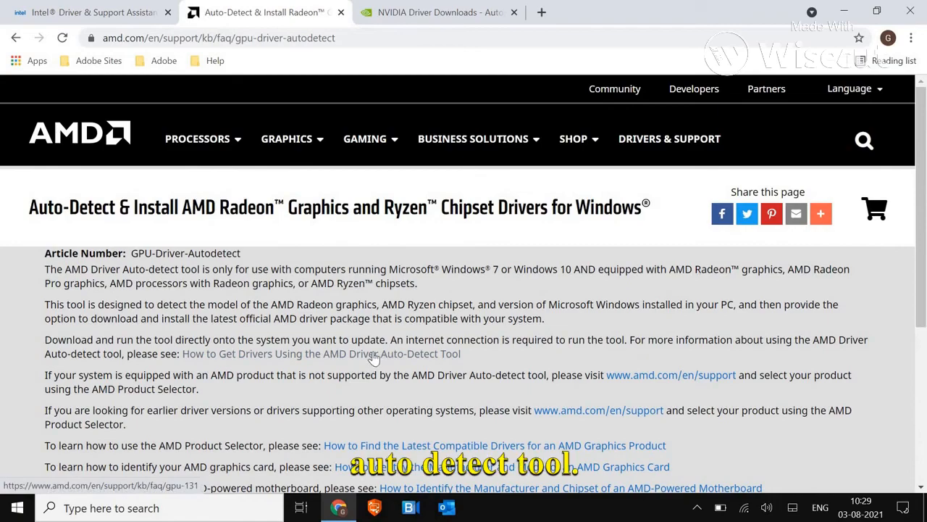
left_click(321, 354)
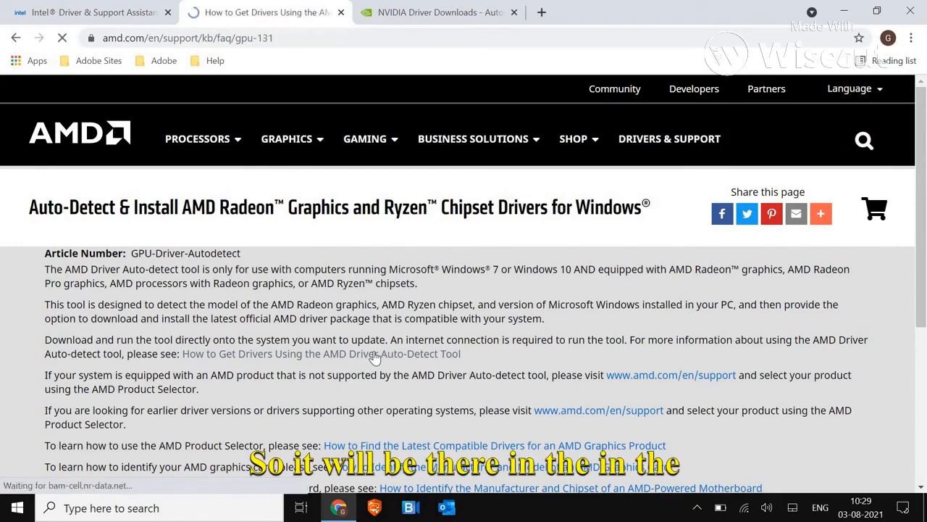
left_click(321, 354)
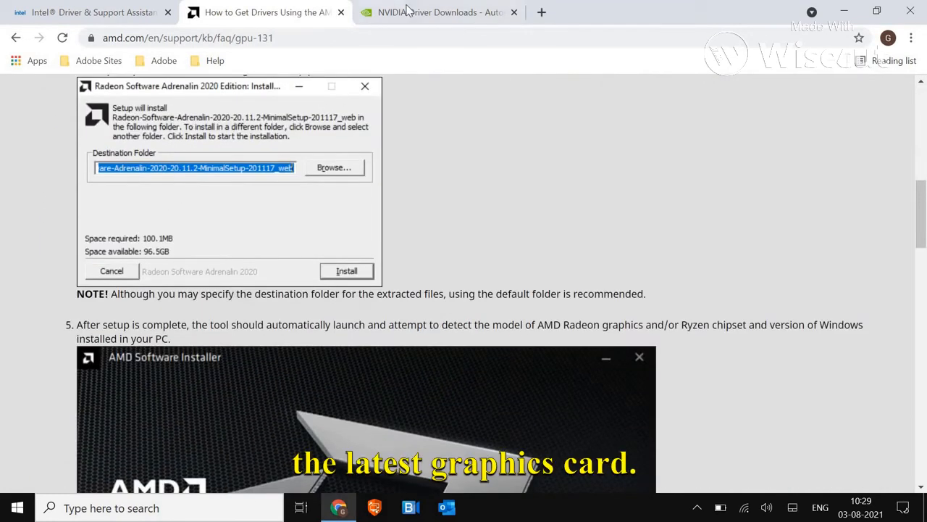
left_click(438, 12)
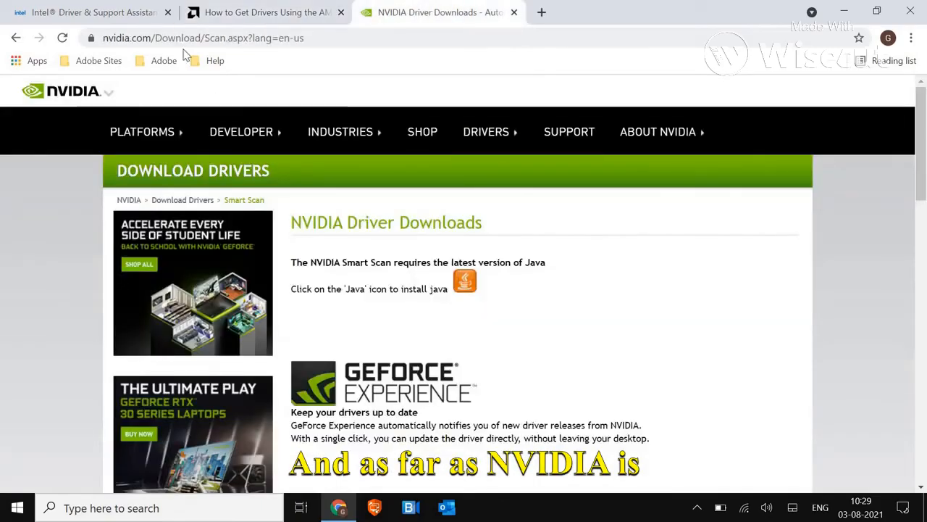